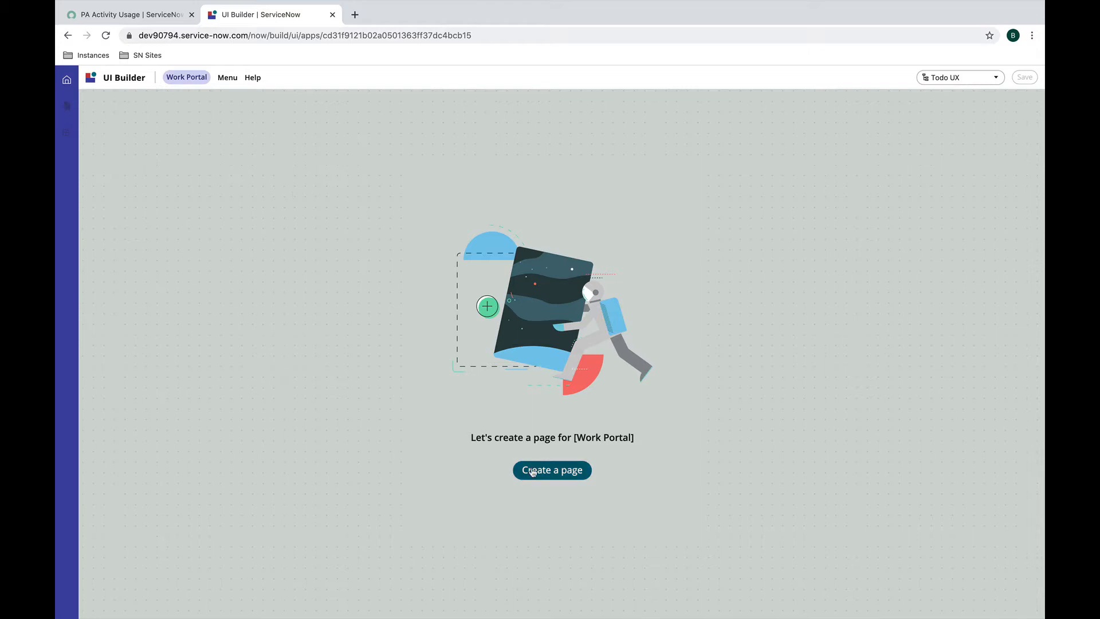
- Create a Work Portal page named Home with path home and no template
{"action": "left_click", "coordinate": [551, 470]}
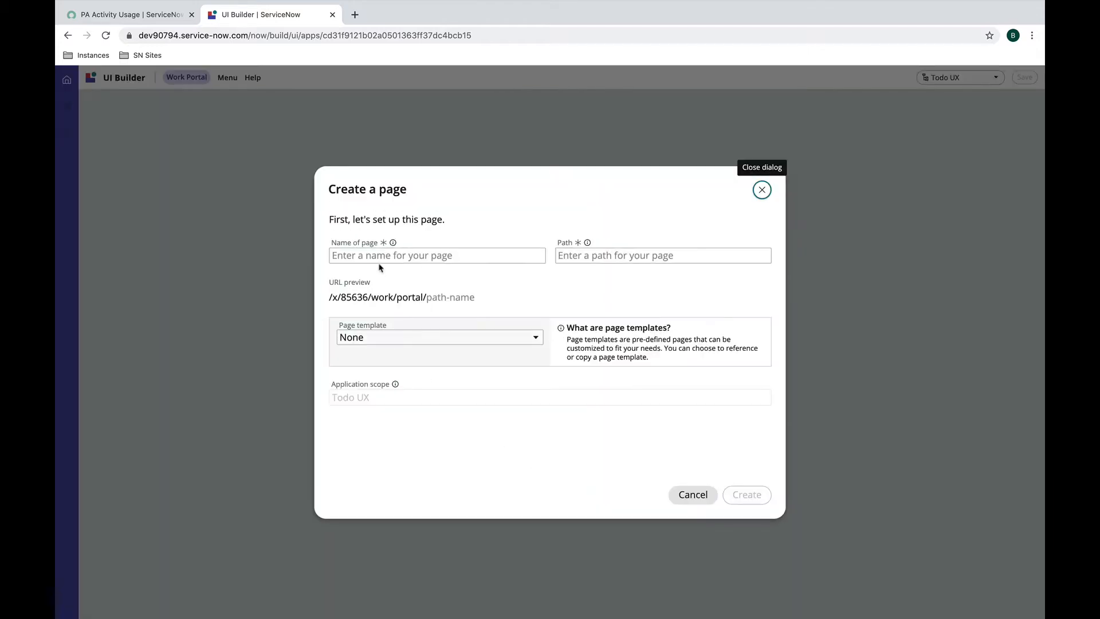
{"action": "type", "text": "Home"}
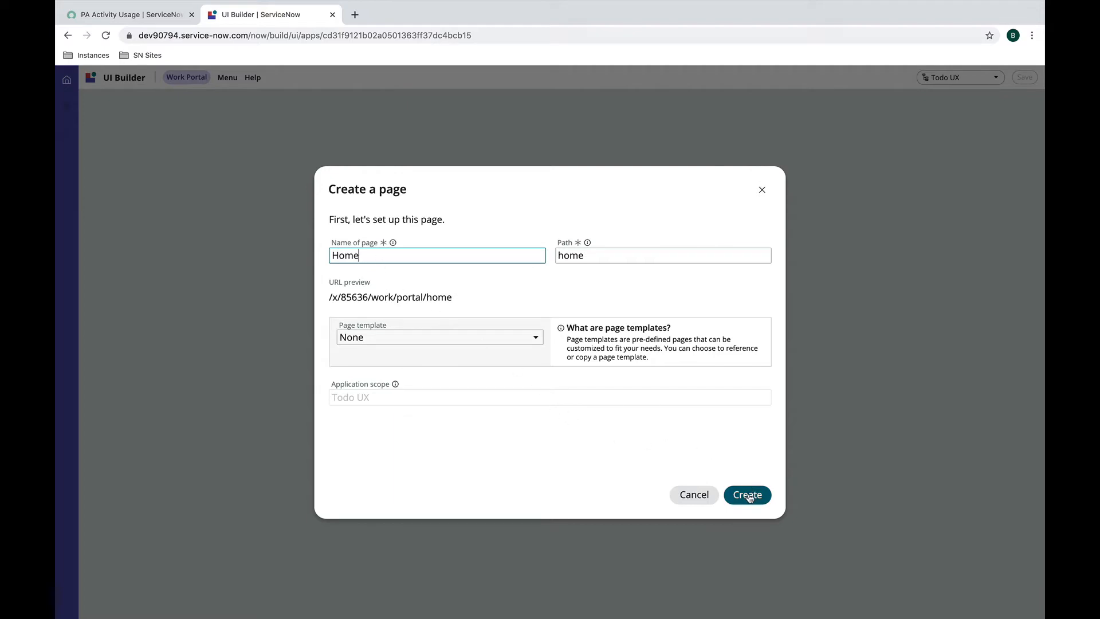
{"action": "left_click", "coordinate": [747, 495]}
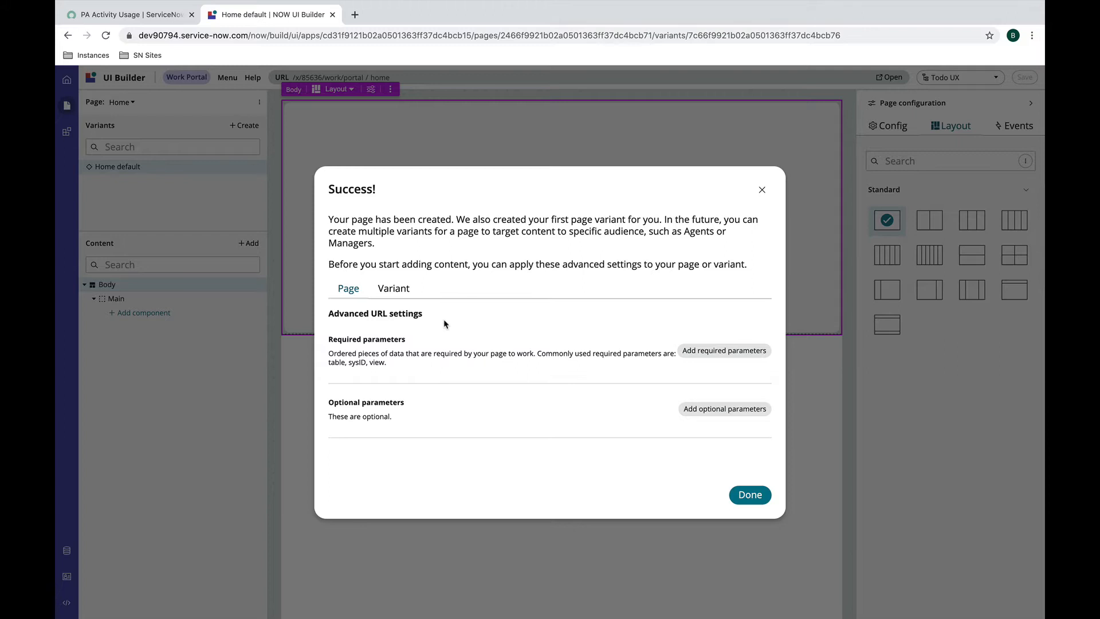
{"action": "mouse_move", "coordinate": [407, 341]}
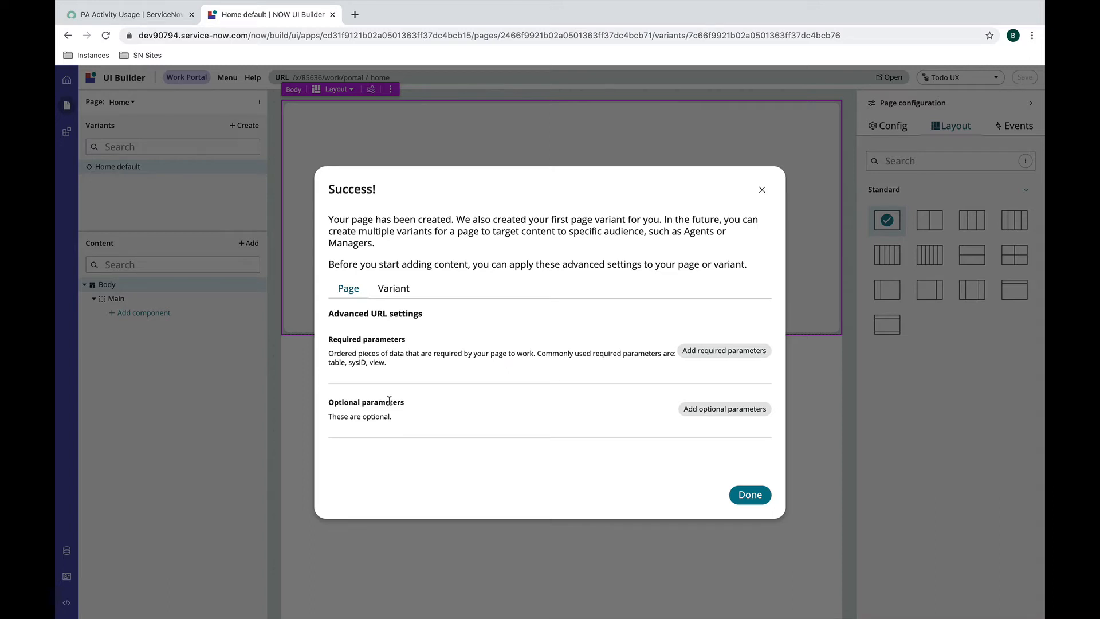
- Add and save a required URL parameter named color on the Home page
{"action": "left_click", "coordinate": [724, 350]}
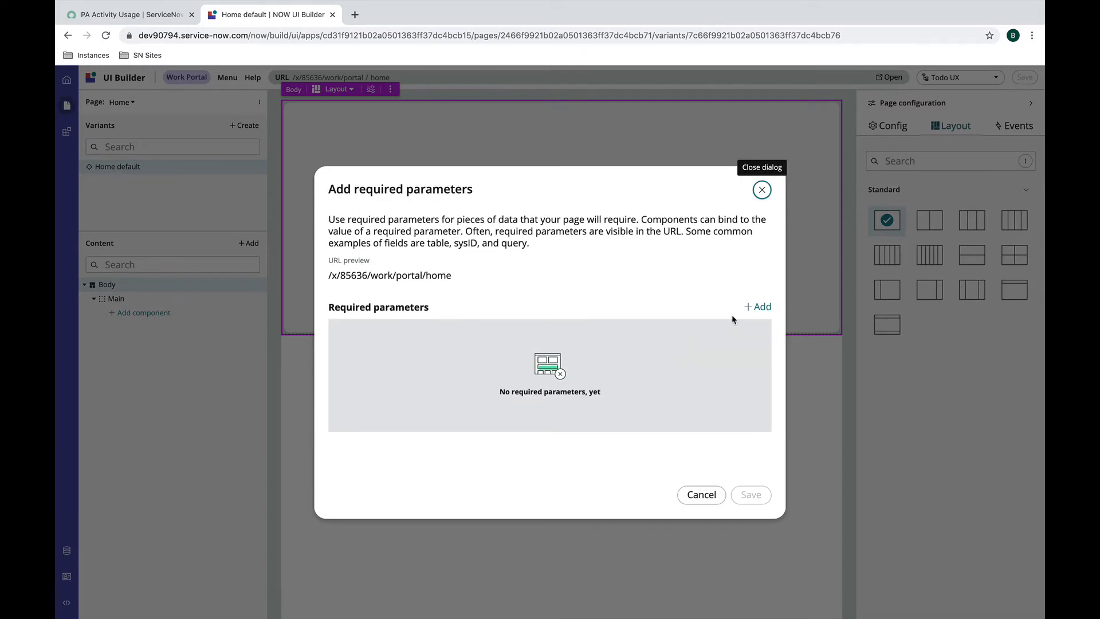
{"action": "left_click", "coordinate": [756, 306]}
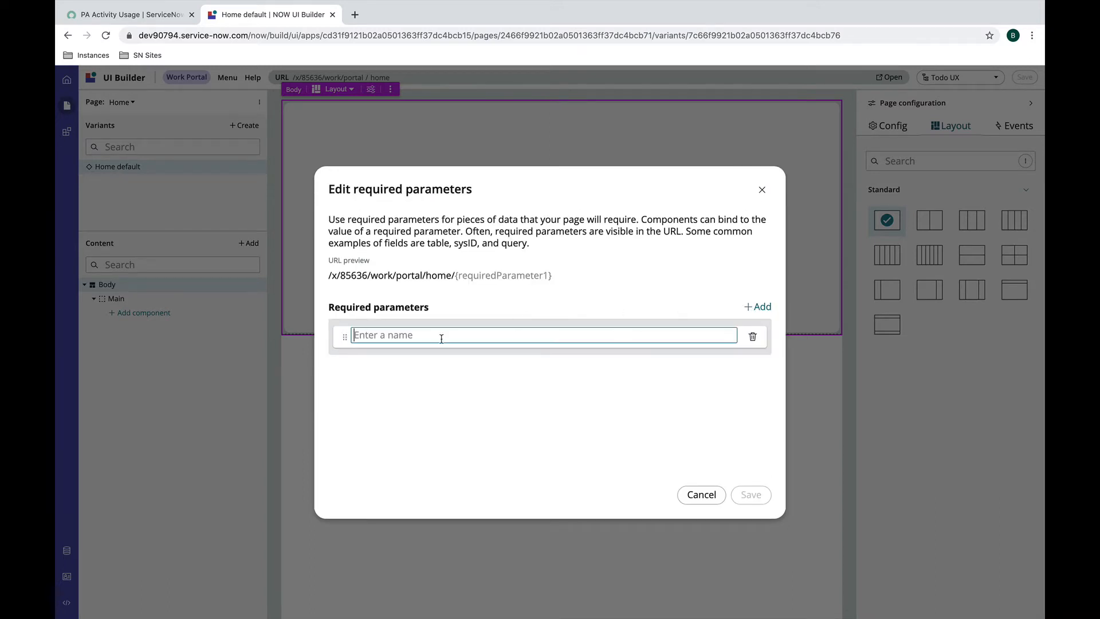
{"action": "type", "text": "c"}
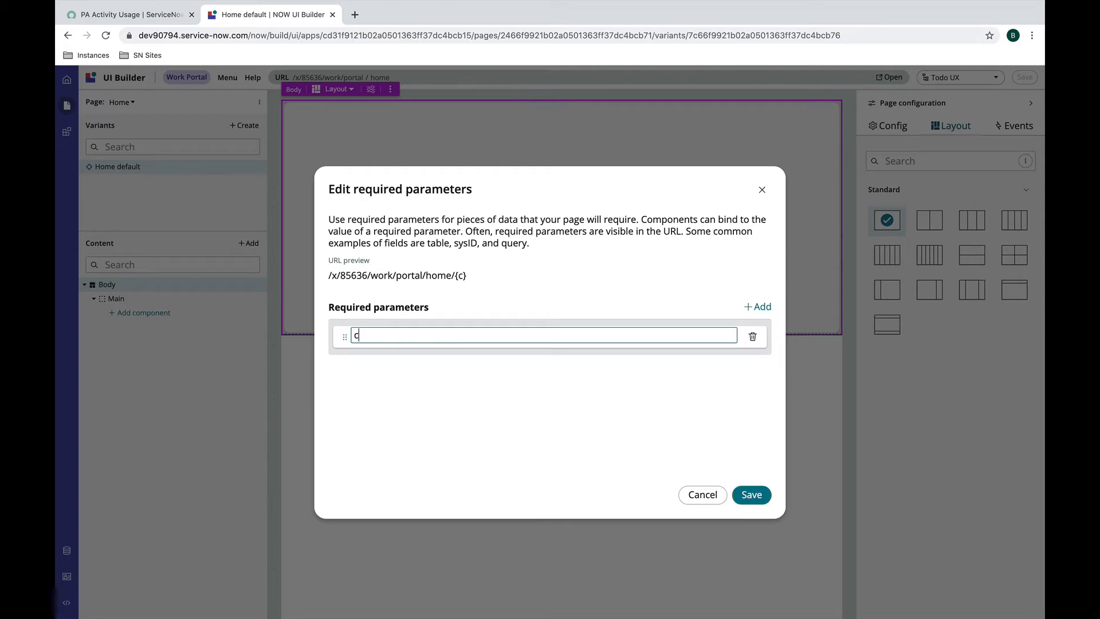
{"action": "type", "text": "olor"}
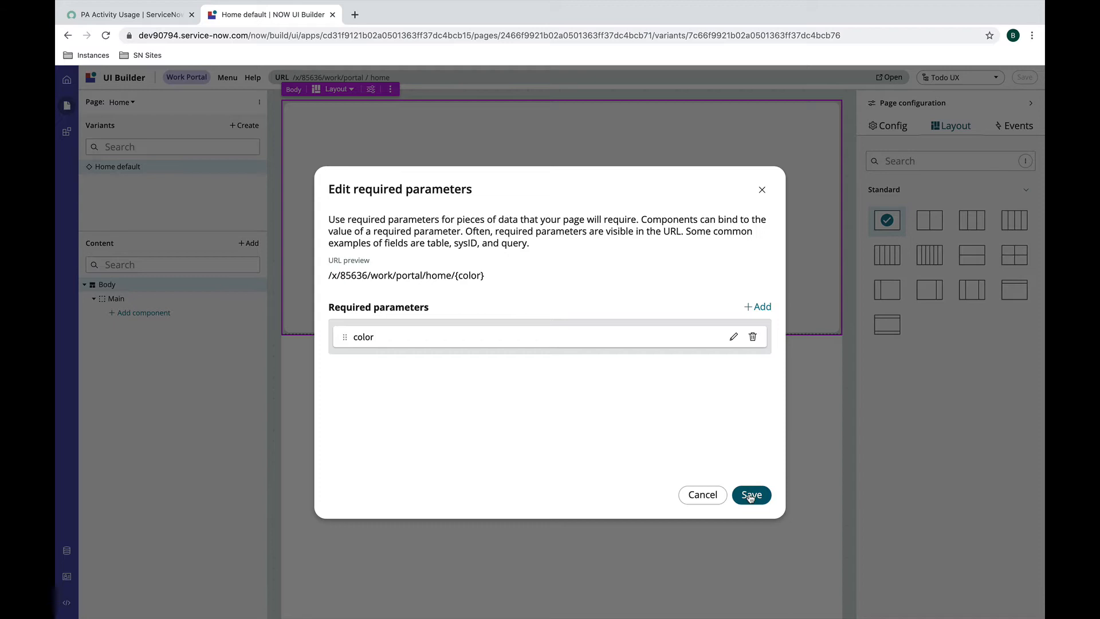
{"action": "left_click", "coordinate": [751, 494]}
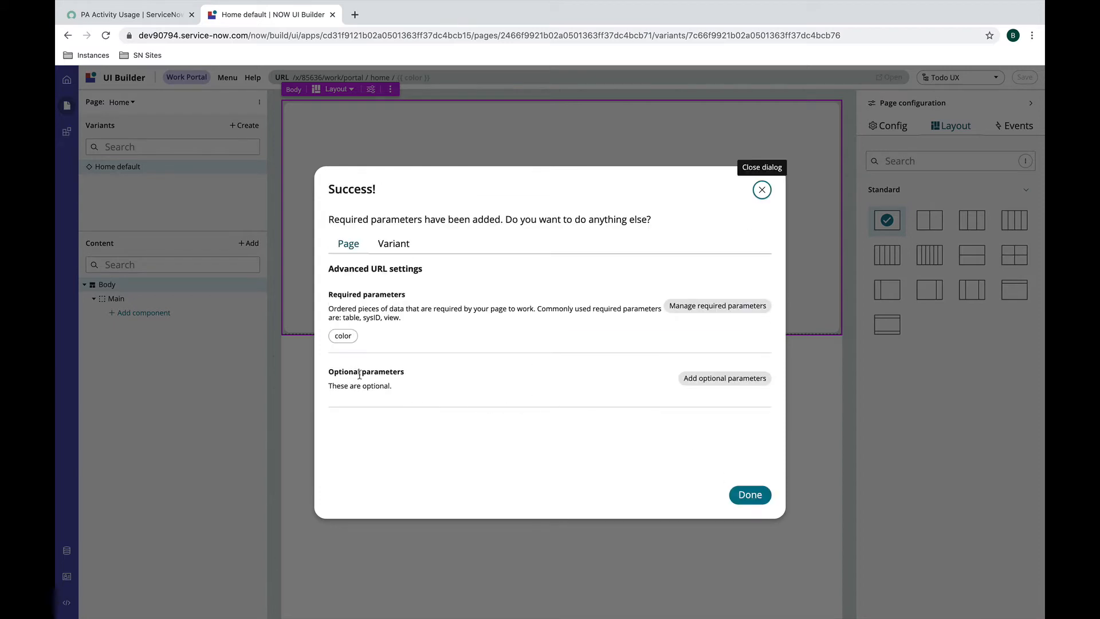
- Add and save an optional URL parameter named shape on the Home page
{"action": "left_click", "coordinate": [724, 378]}
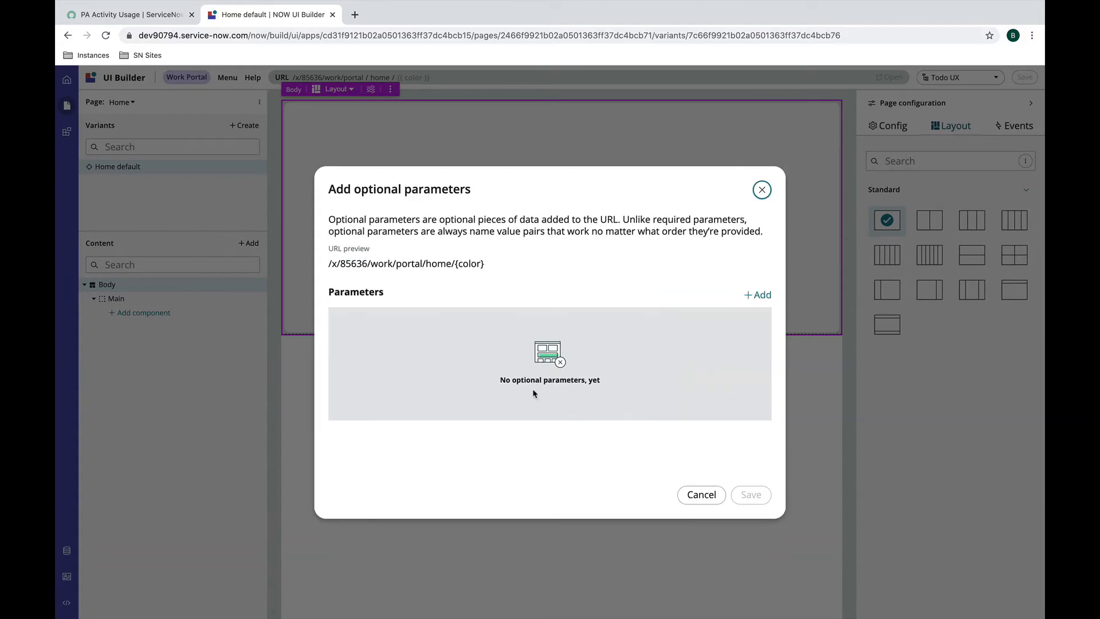
{"action": "left_click", "coordinate": [756, 295]}
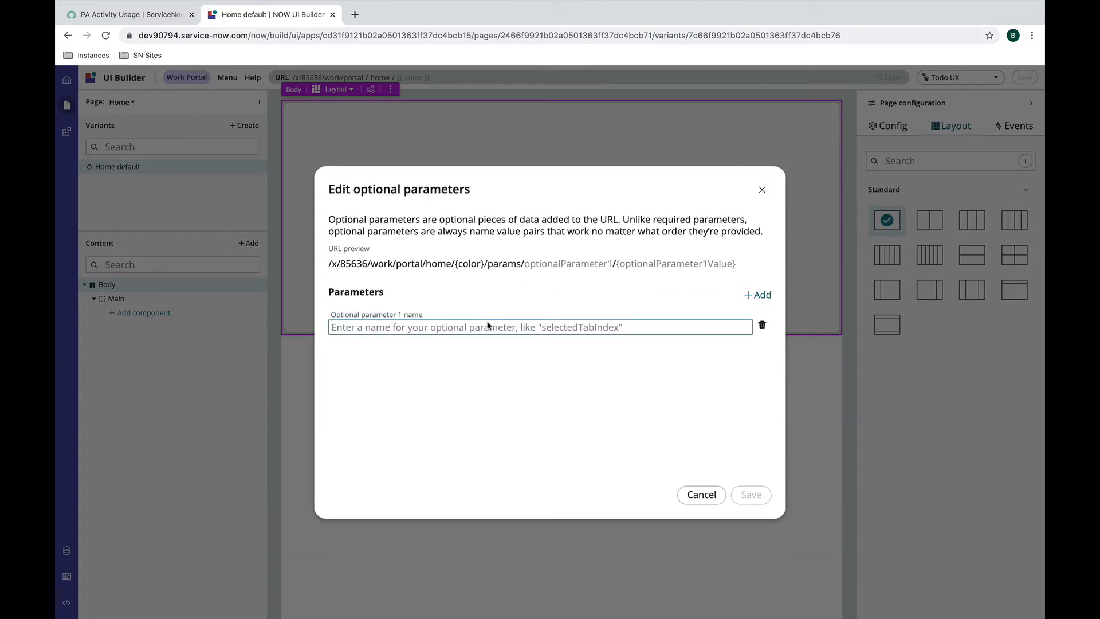
{"action": "mouse_move", "coordinate": [476, 360]}
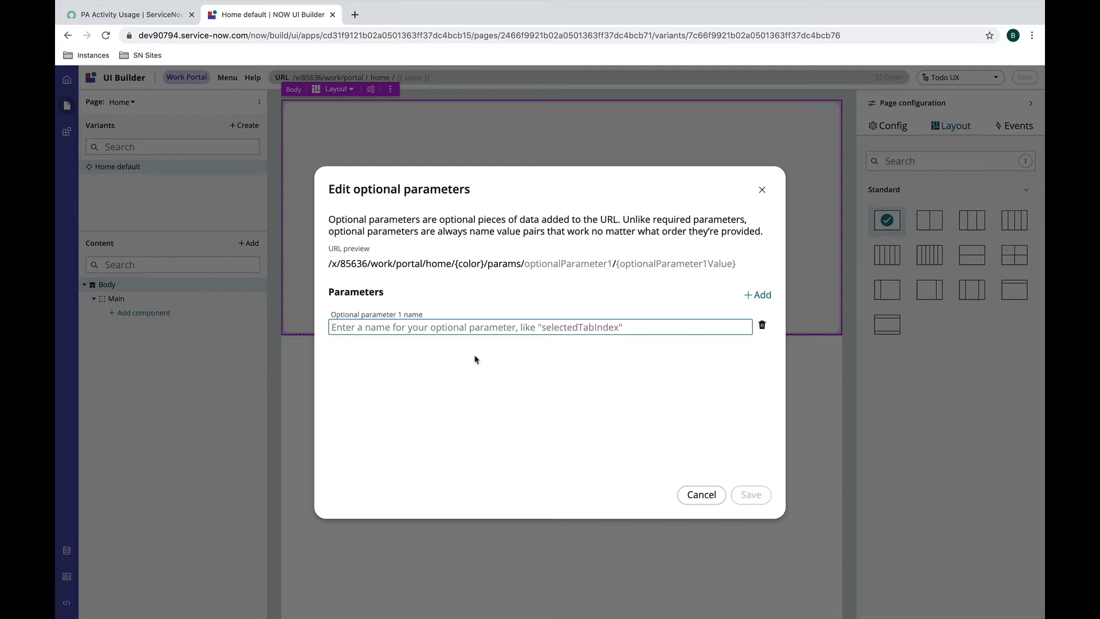
{"action": "type", "text": "shape"}
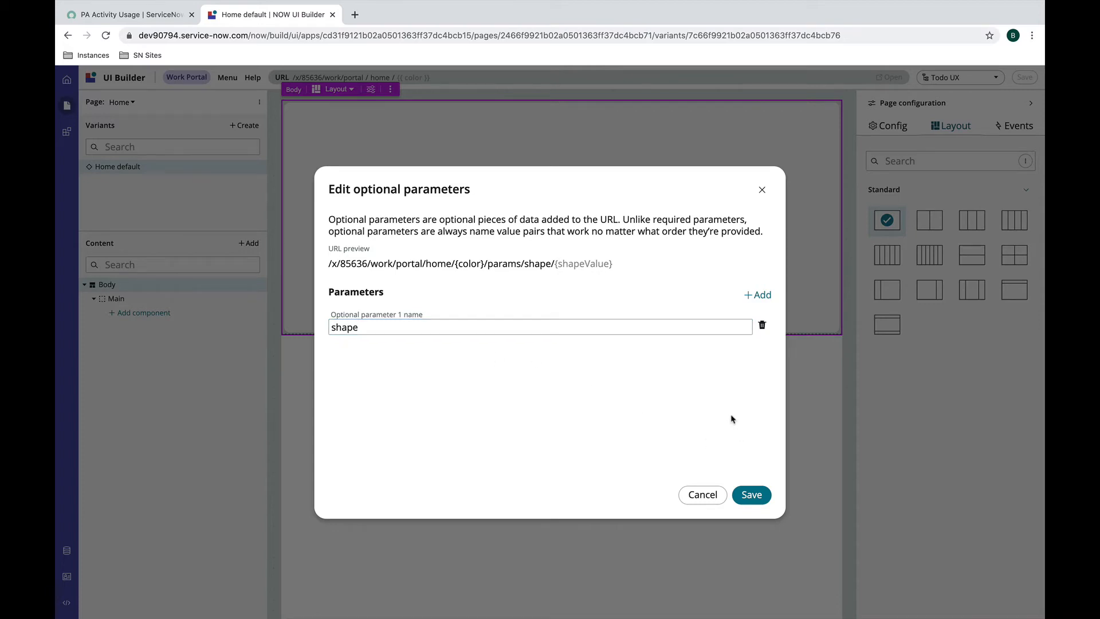
{"action": "left_click", "coordinate": [750, 494]}
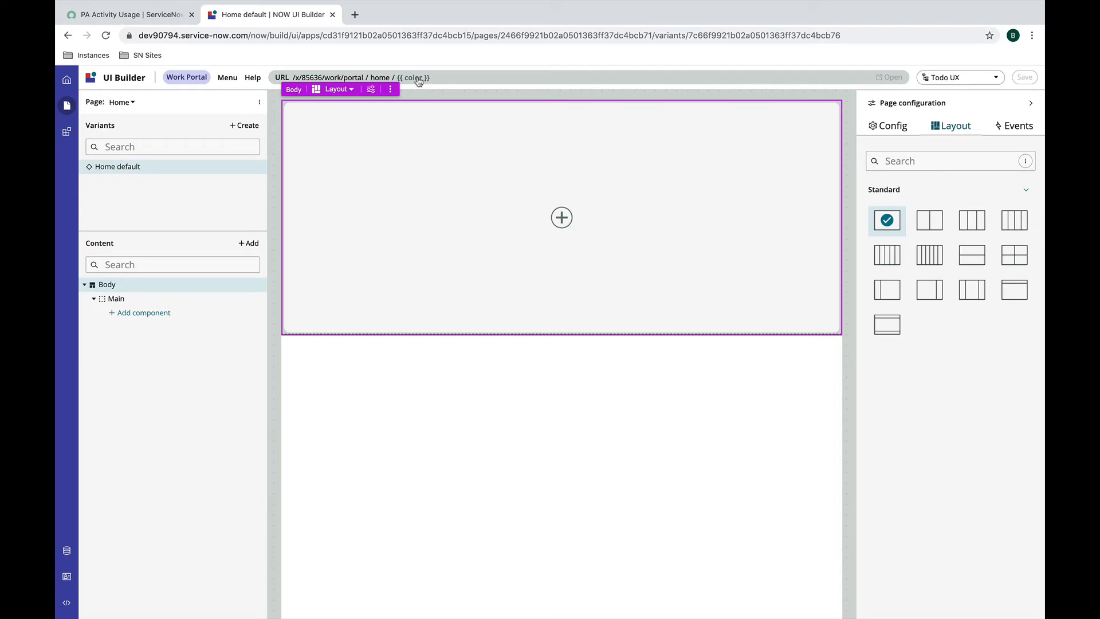
- Enter blue as the color test value and preview the Home page in a new tab
{"action": "left_click", "coordinate": [412, 77]}
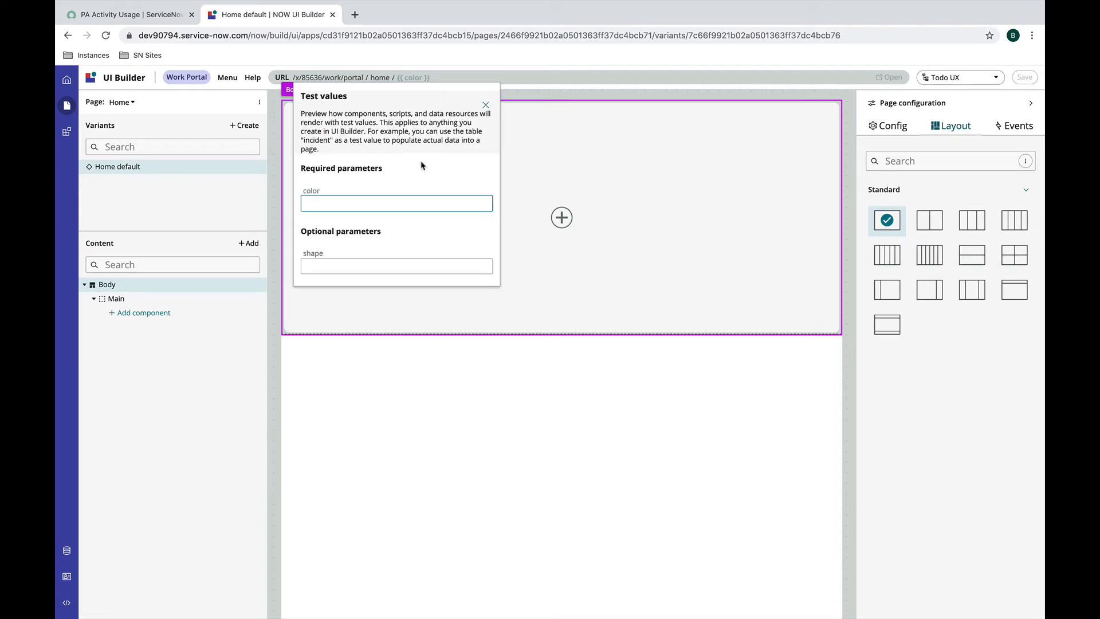
{"action": "type", "text": "blue"}
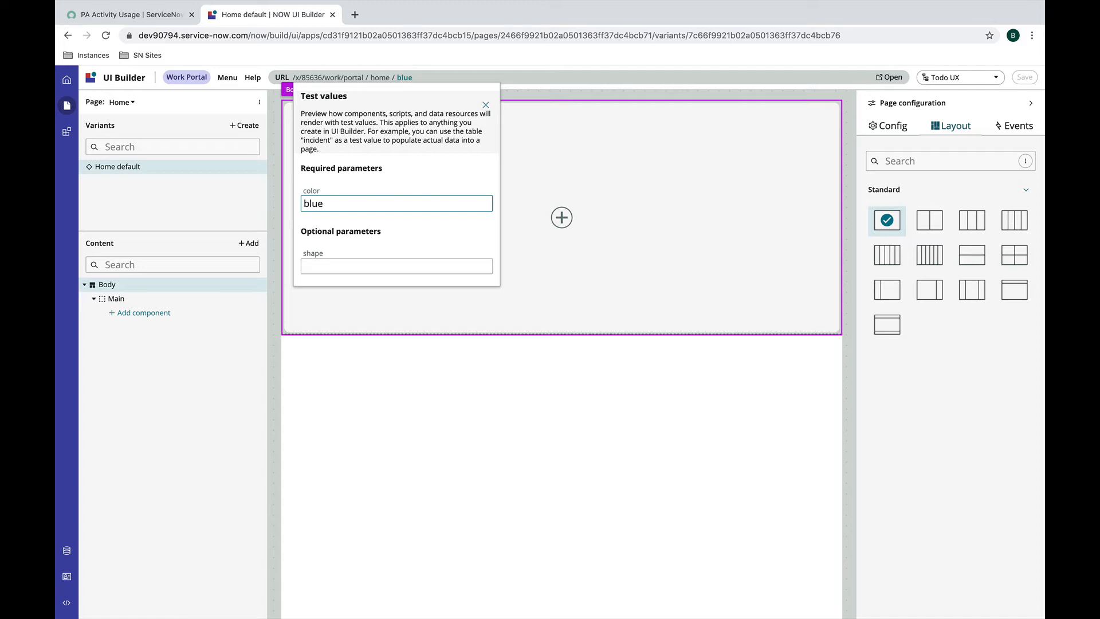
{"action": "left_click", "coordinate": [485, 105]}
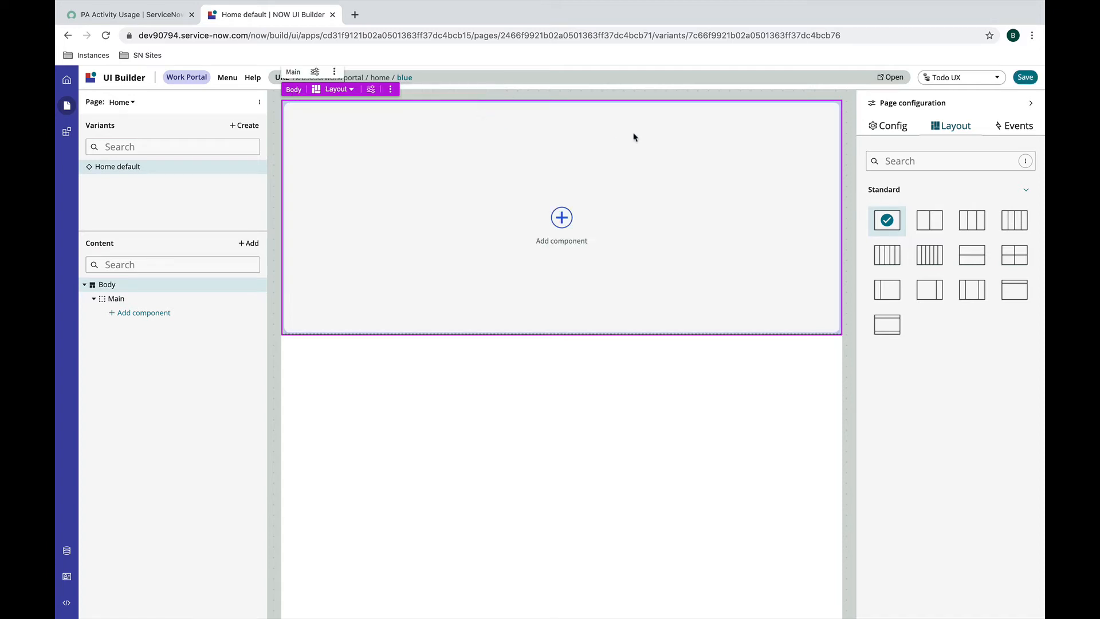
{"action": "left_click", "coordinate": [890, 77]}
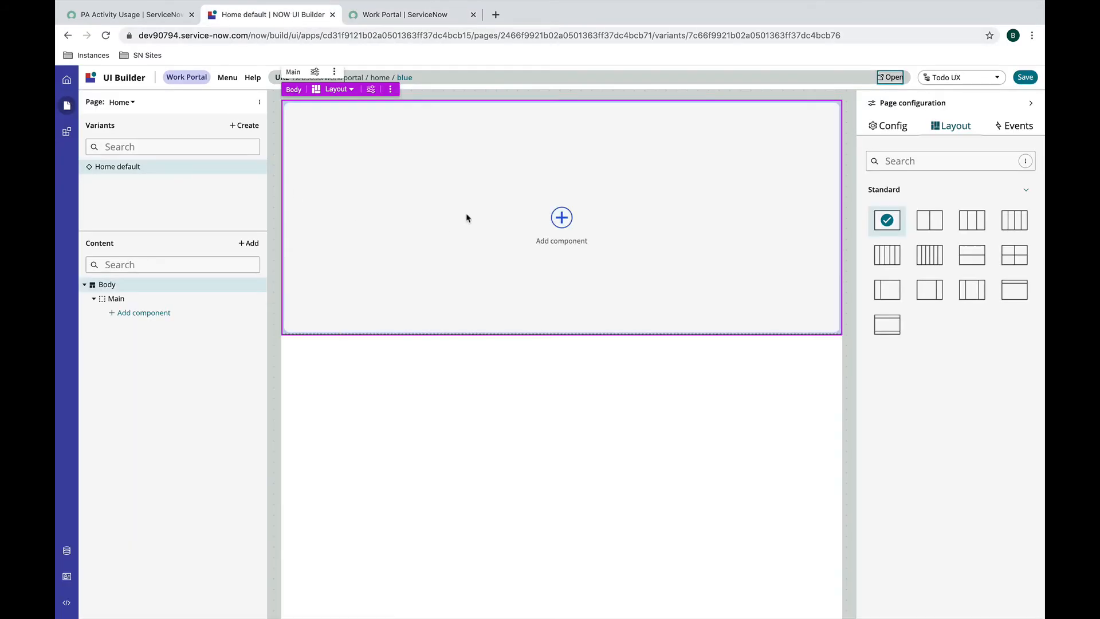
{"action": "mouse_move", "coordinate": [467, 219]}
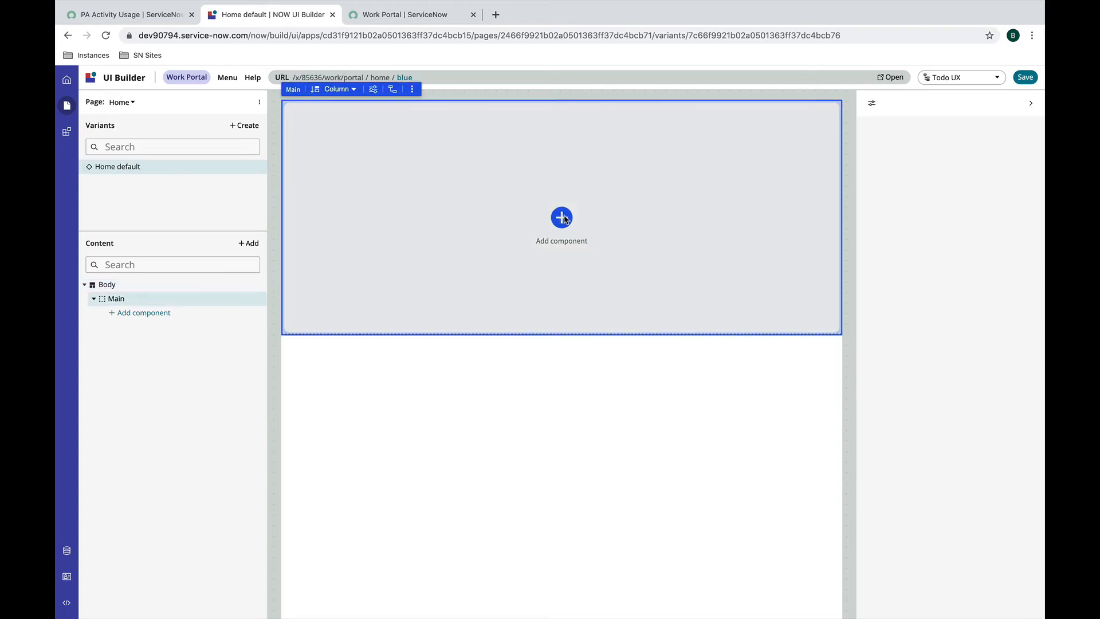
- Add a Stylized text component to the Home page's Main area
{"action": "left_click", "coordinate": [561, 216]}
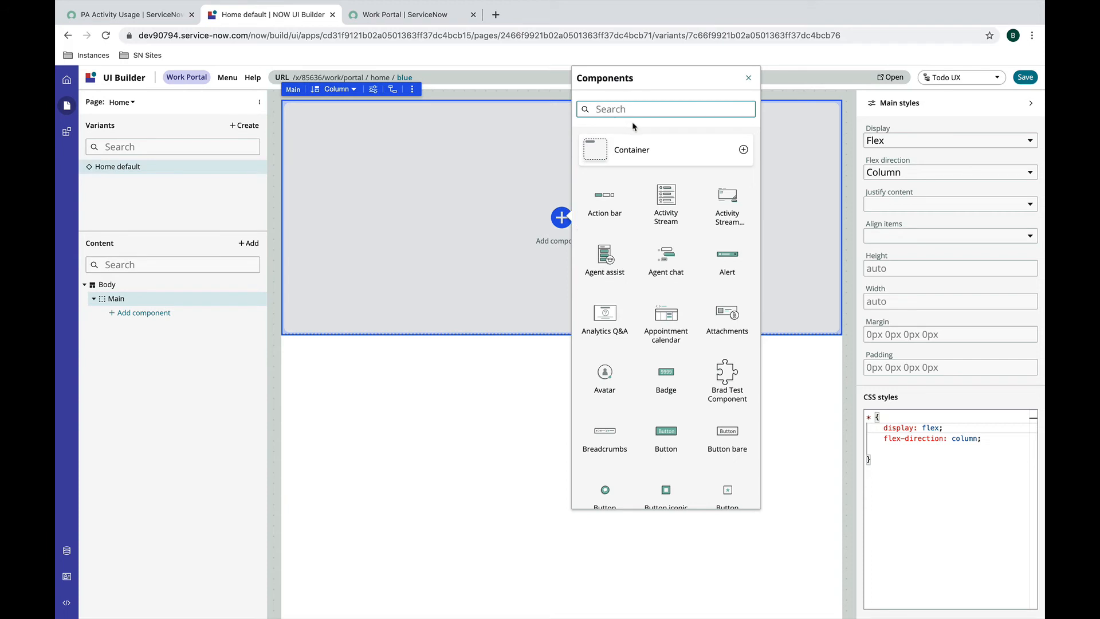
{"action": "type", "text": "text"}
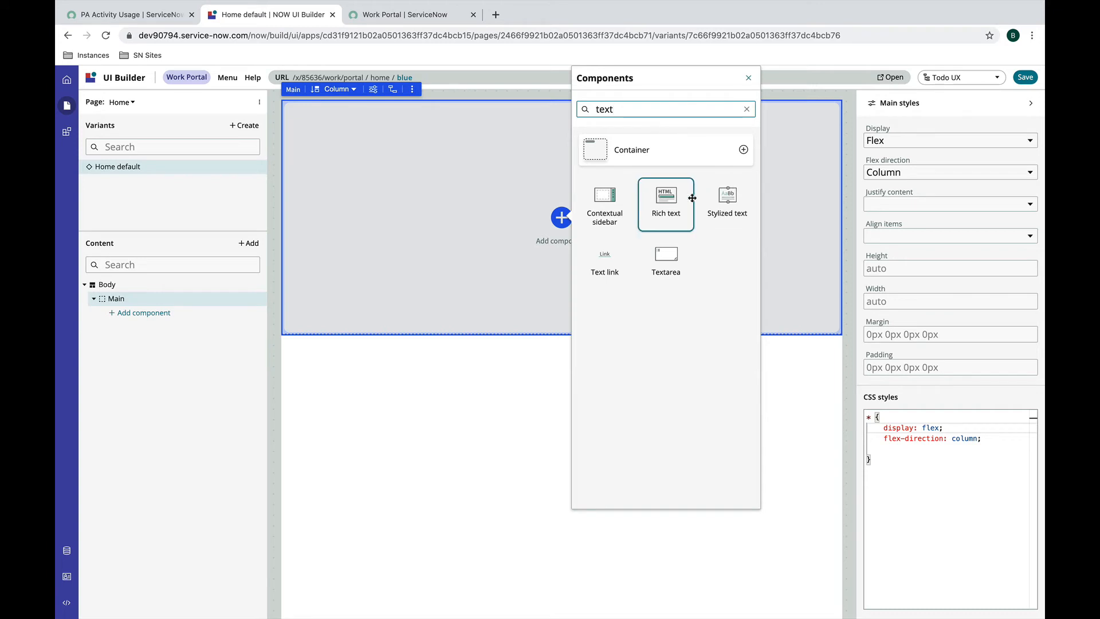
{"action": "left_click", "coordinate": [727, 204]}
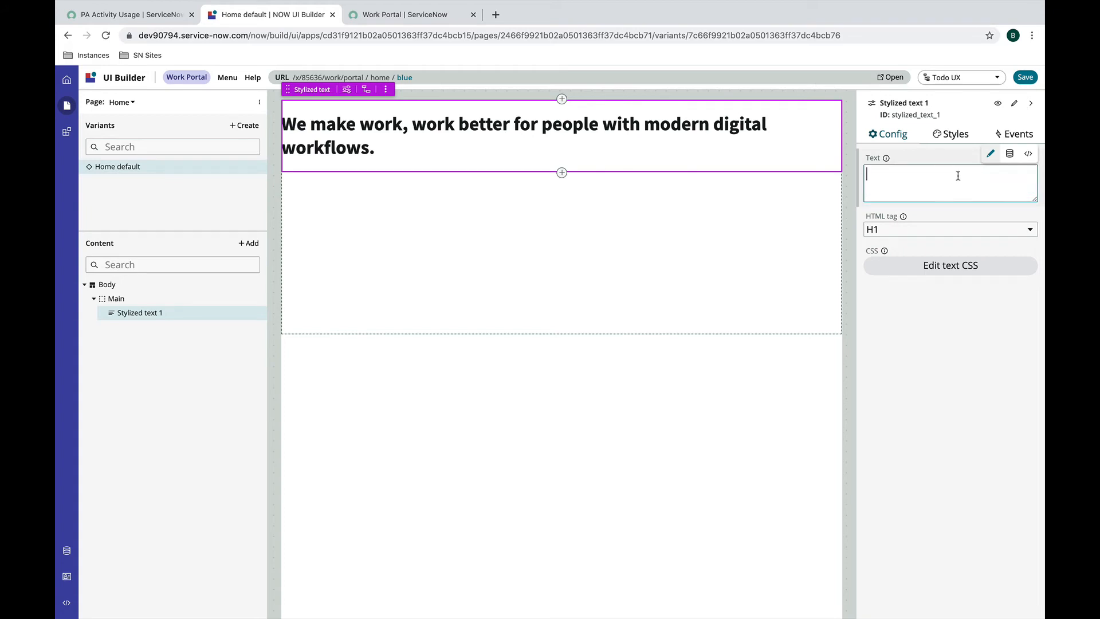
{"action": "mouse_move", "coordinate": [1009, 154]}
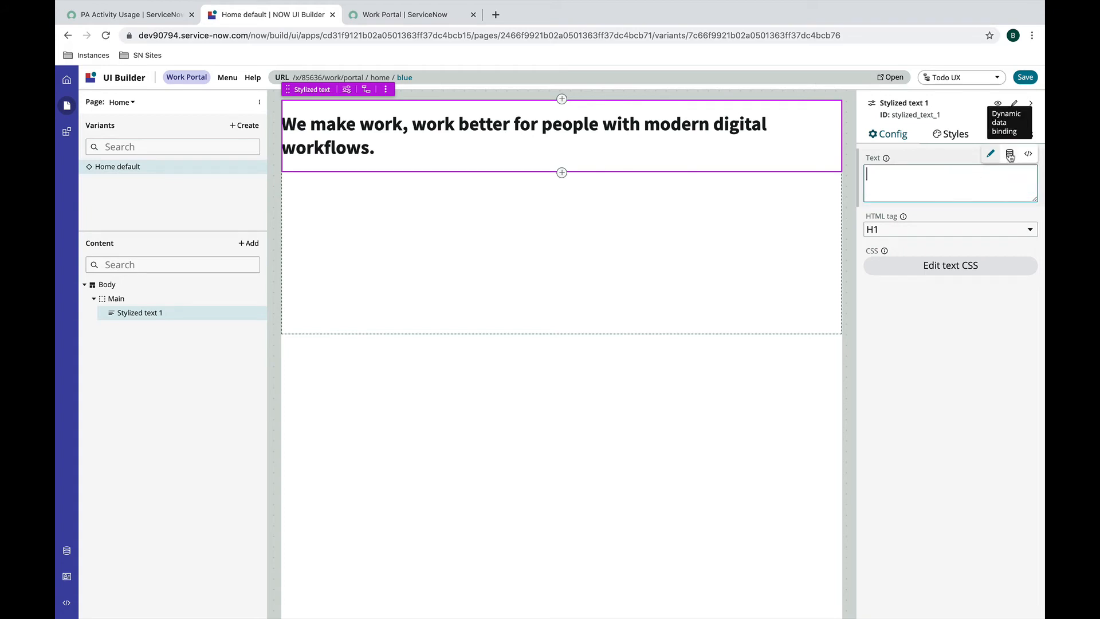
{"action": "left_click", "coordinate": [1009, 154]}
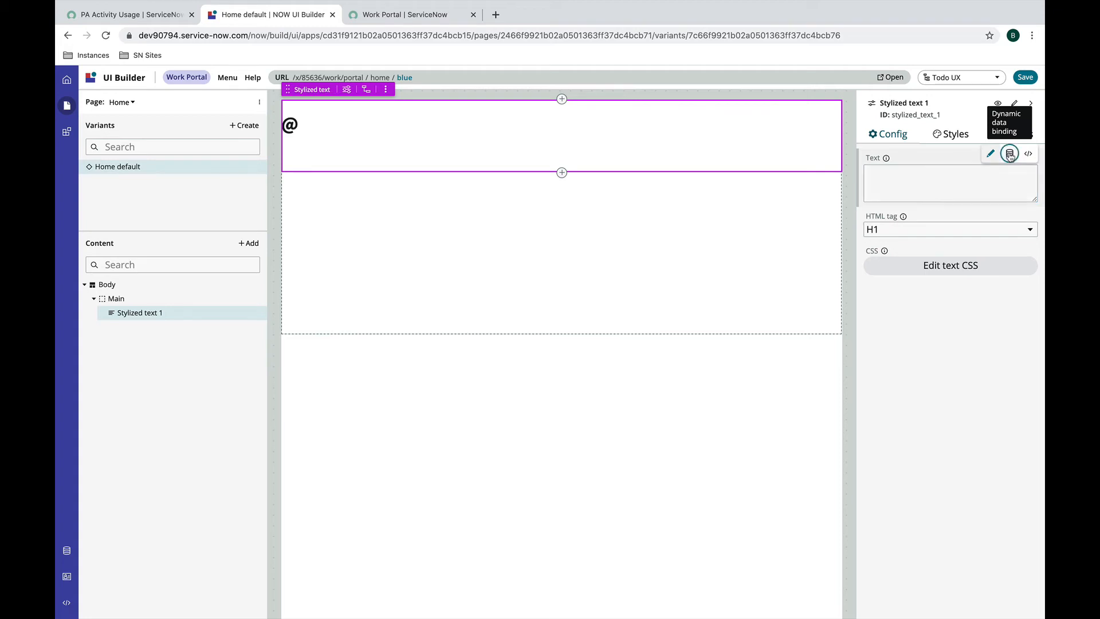
{"action": "left_click", "coordinate": [1009, 154]}
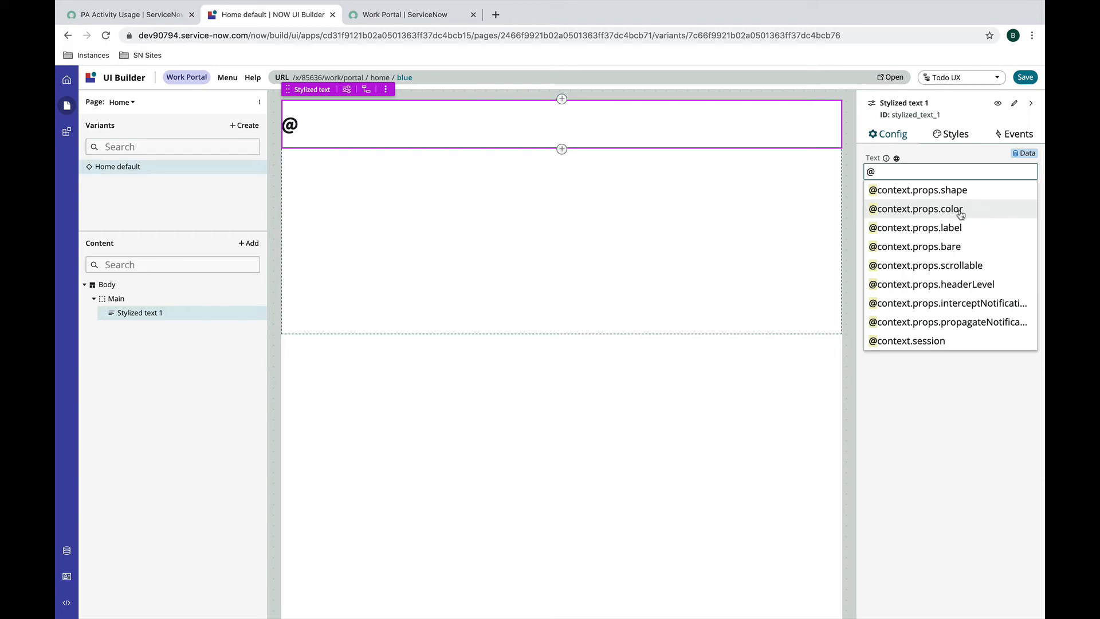
{"action": "mouse_move", "coordinate": [956, 209]}
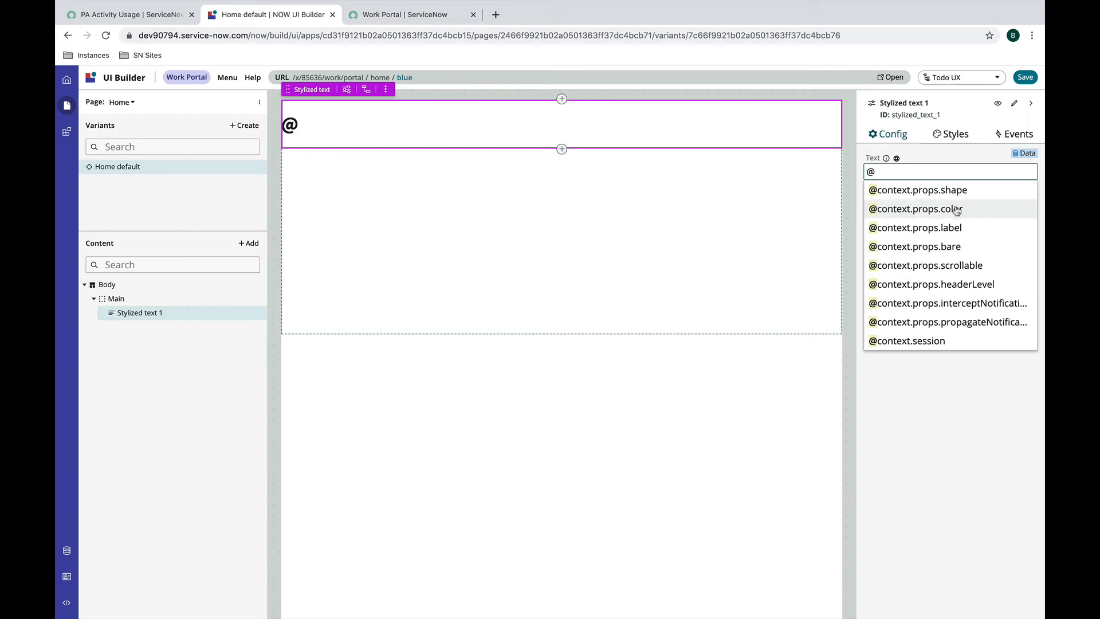
{"action": "mouse_move", "coordinate": [921, 214]}
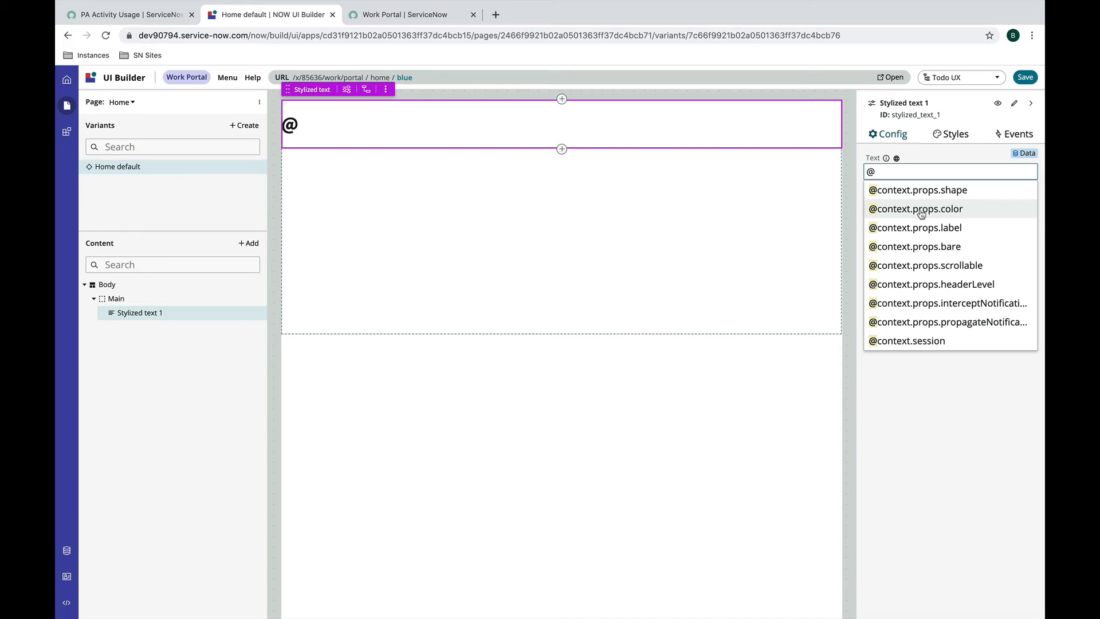
{"action": "left_click", "coordinate": [915, 209]}
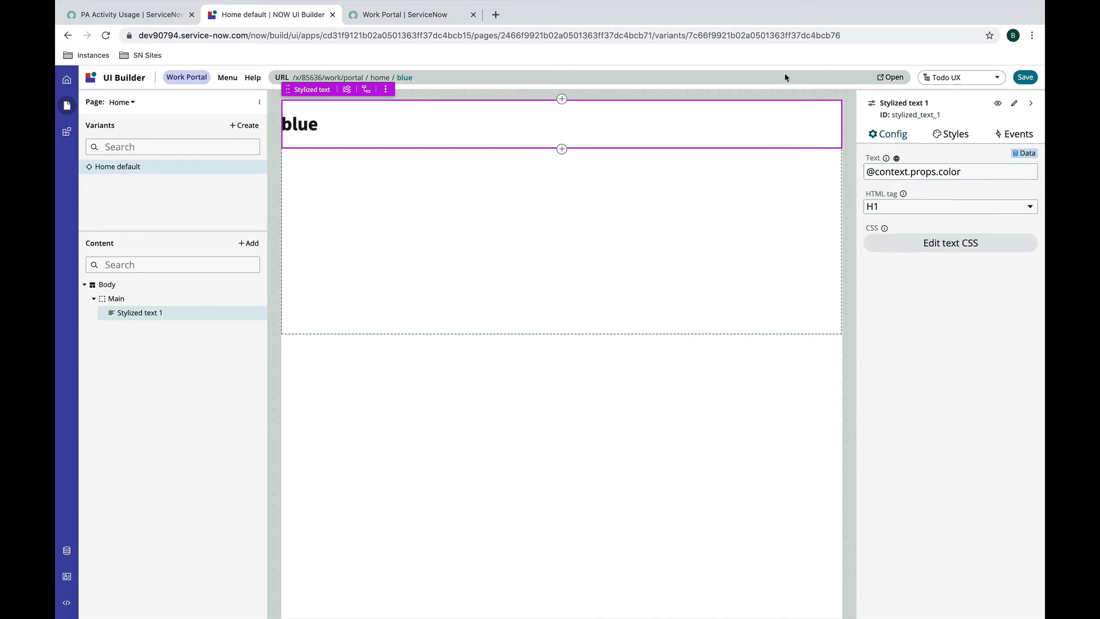
{"action": "left_click", "coordinate": [1024, 77]}
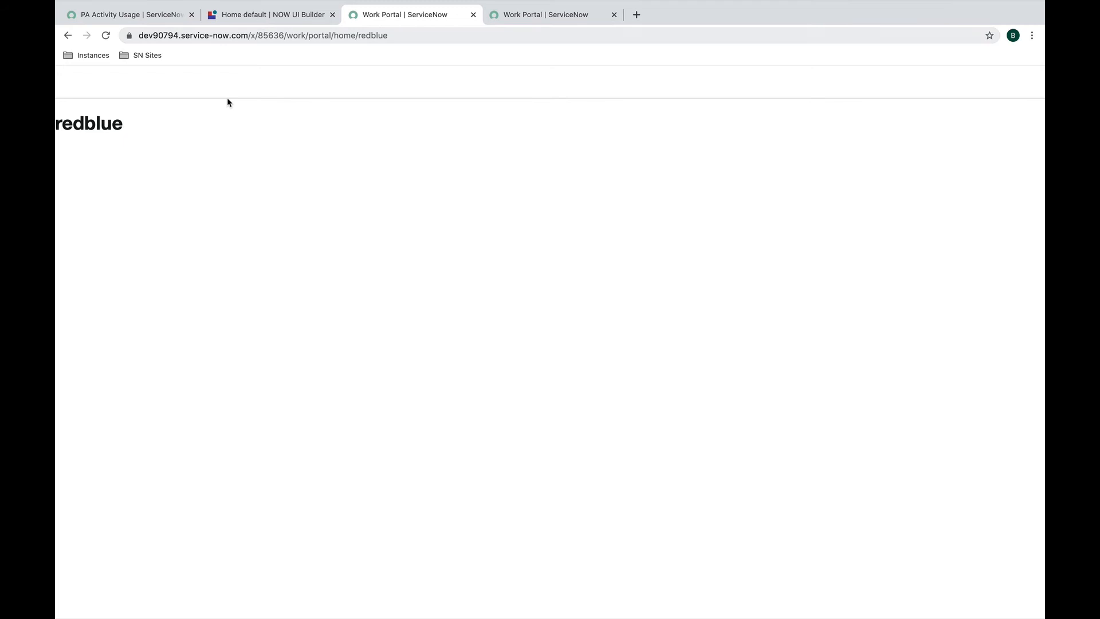
- Return from the Work Portal preview to the UI Builder tab
{"action": "left_click", "coordinate": [270, 14]}
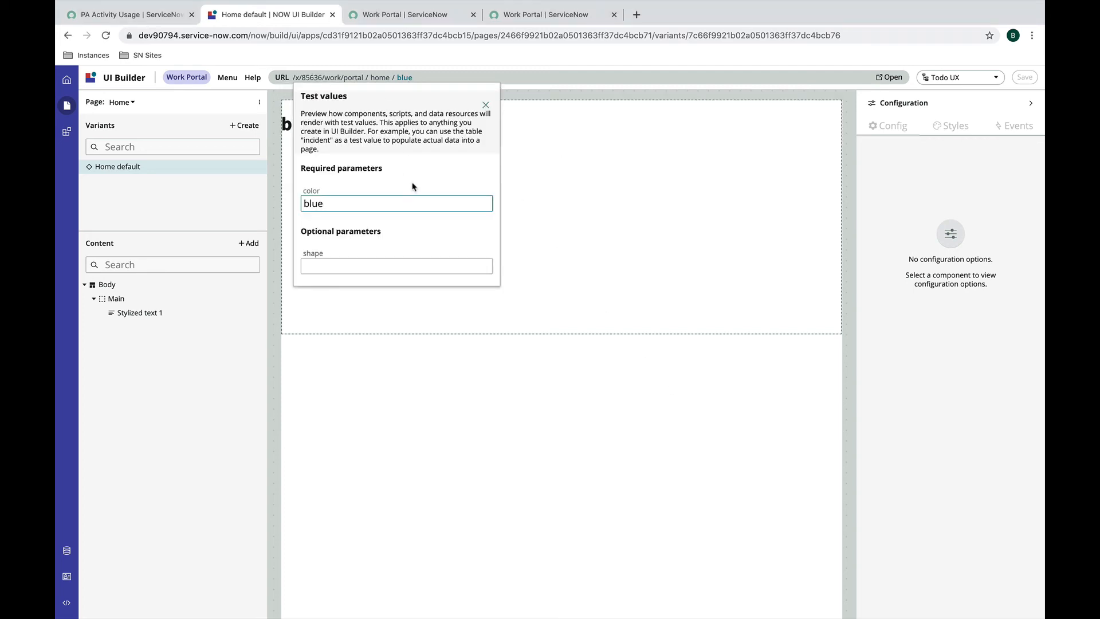
- Enter square as the shape test value in the page URL
{"action": "left_click", "coordinate": [396, 266]}
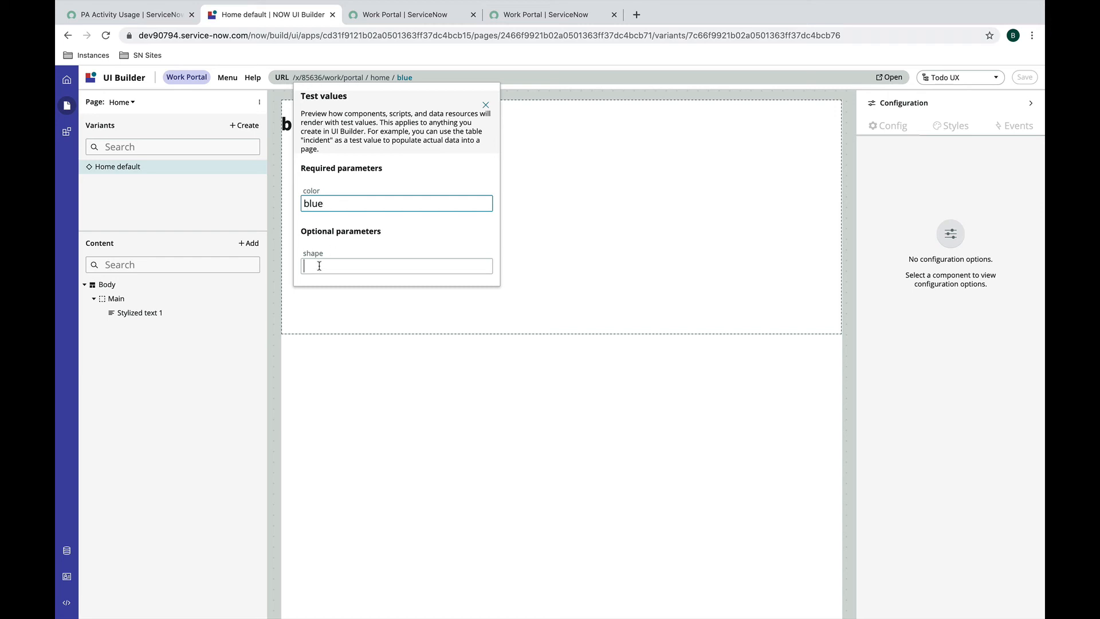
{"action": "type", "text": "squa"}
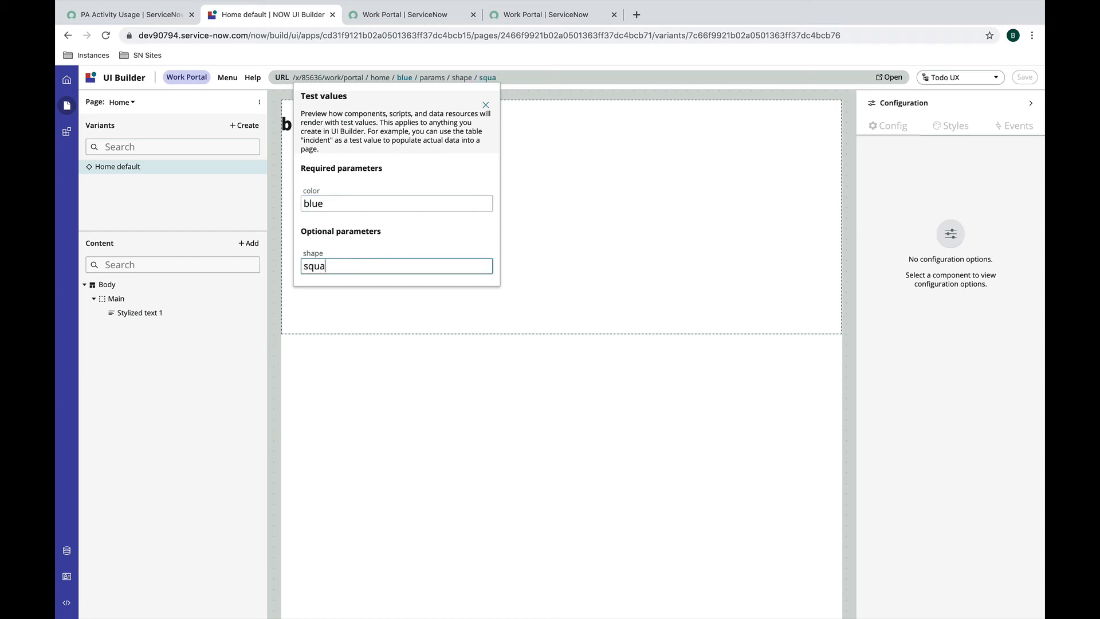
{"action": "type", "text": "re"}
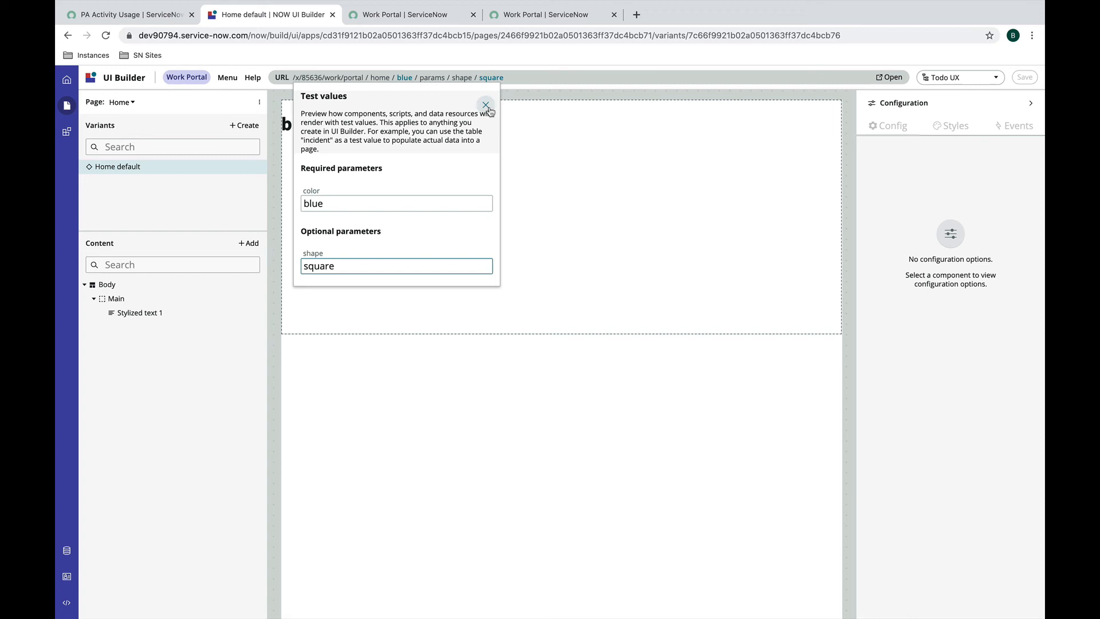
{"action": "left_click", "coordinate": [484, 106]}
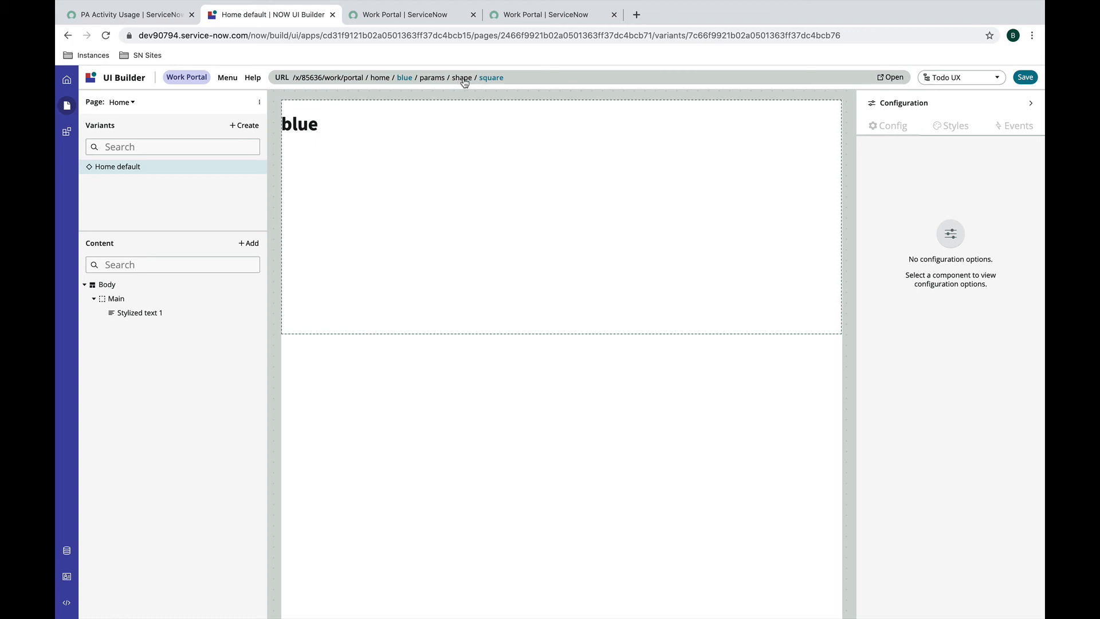
{"action": "mouse_move", "coordinate": [482, 85]}
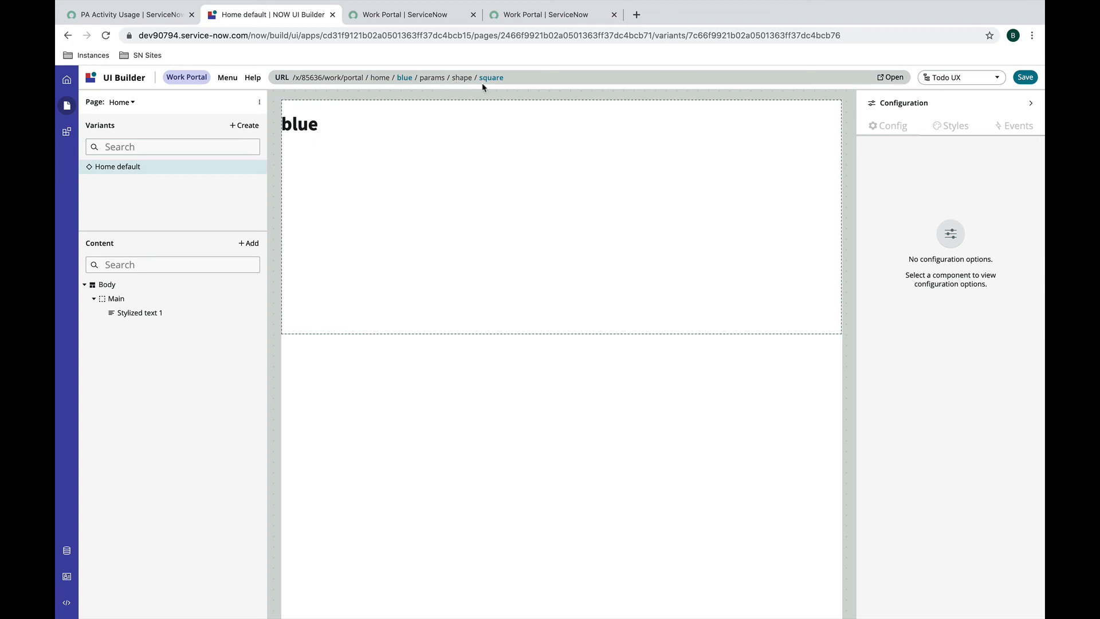
{"action": "mouse_move", "coordinate": [432, 77]}
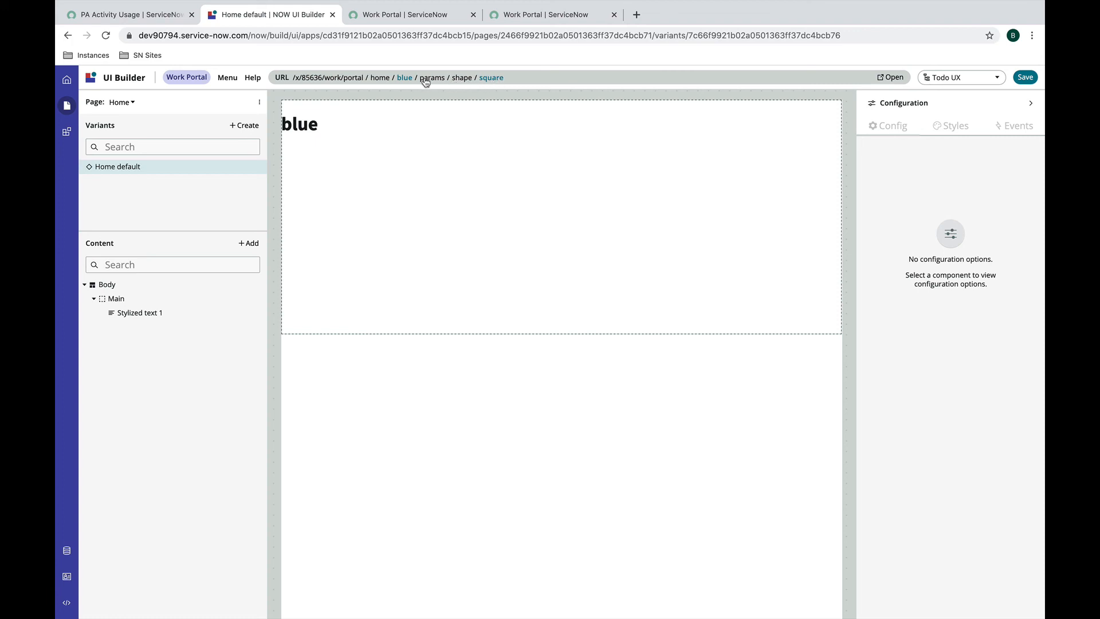
{"action": "mouse_move", "coordinate": [405, 88]}
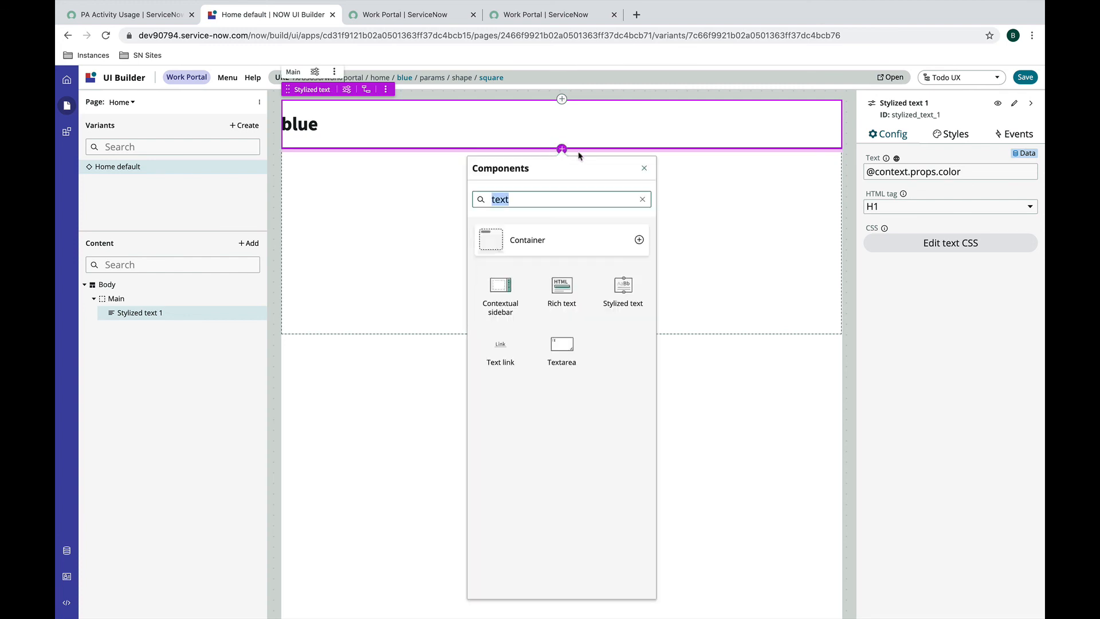
{"action": "left_click", "coordinate": [621, 292]}
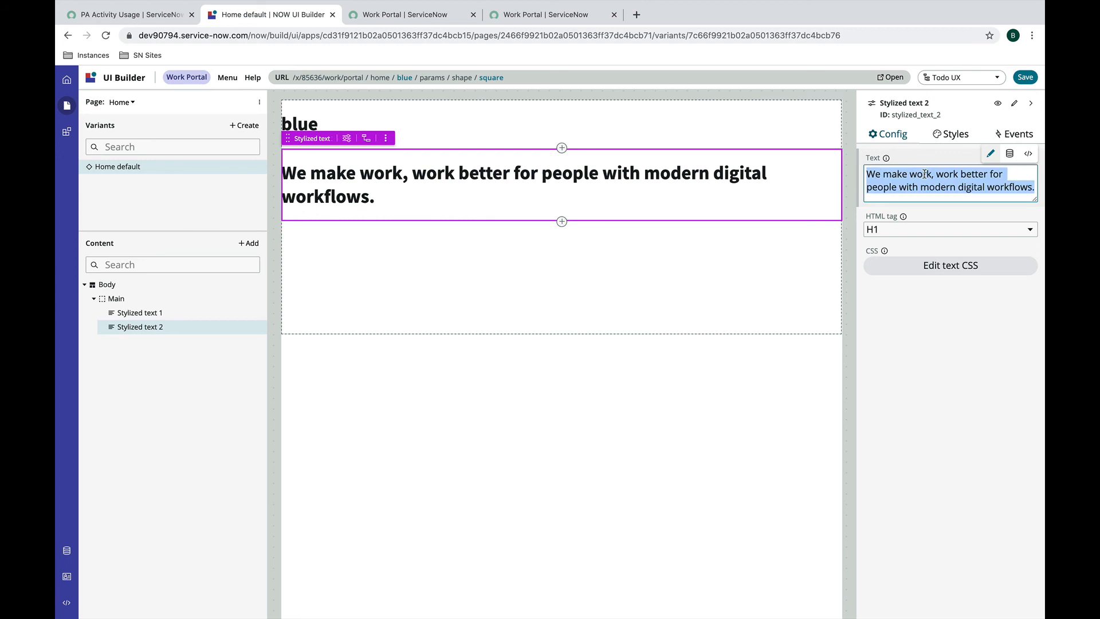
{"action": "type", "text": "@"}
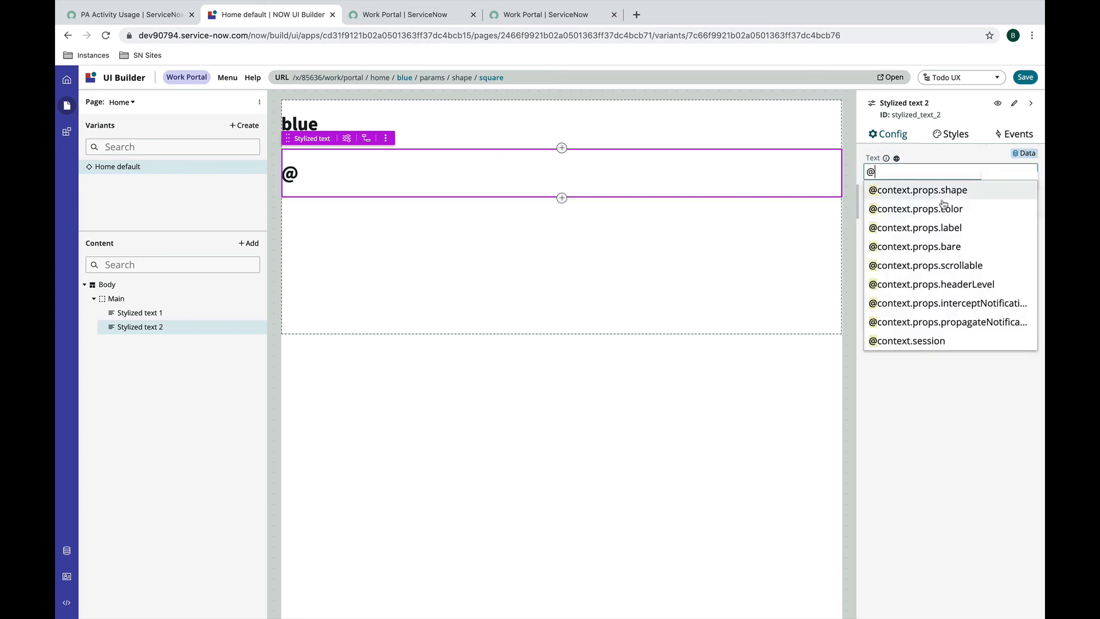
{"action": "left_click", "coordinate": [916, 190]}
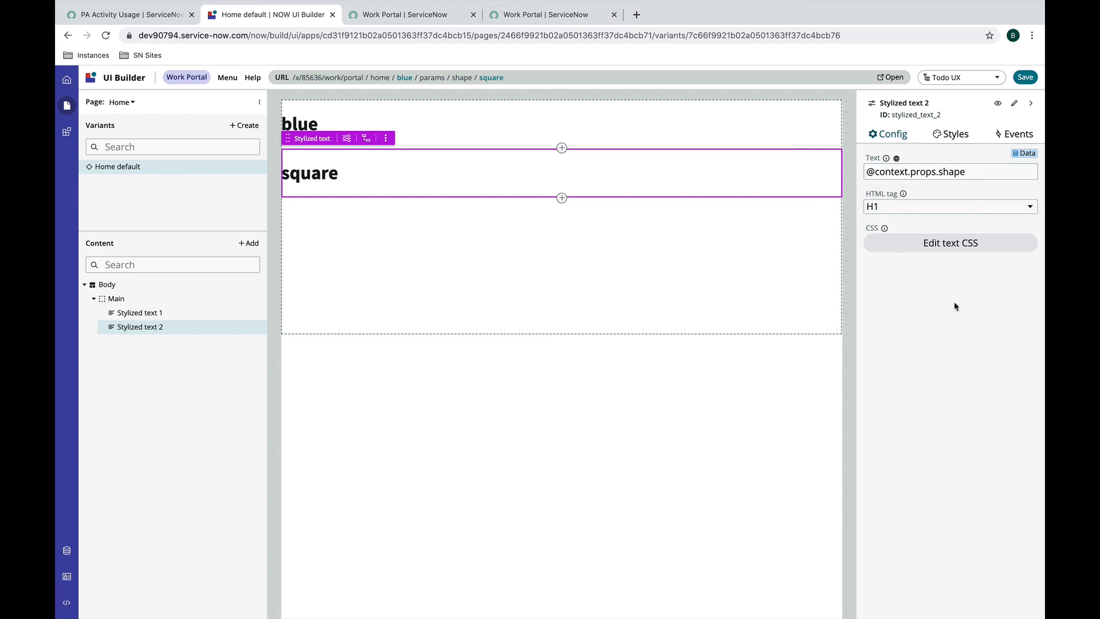
{"action": "left_click", "coordinate": [1024, 78]}
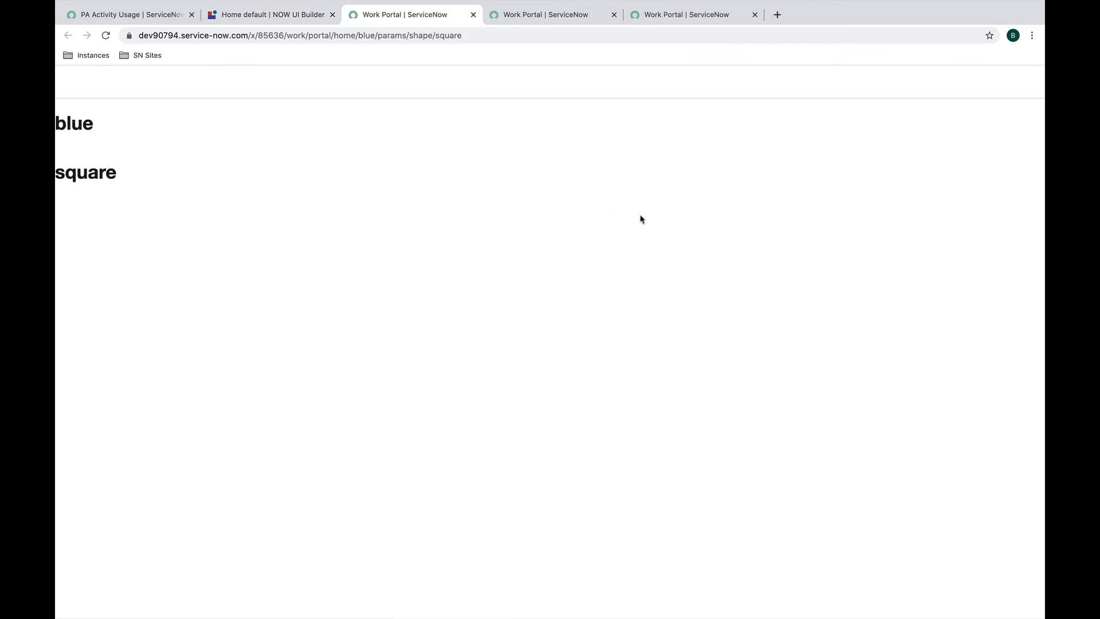
{"action": "mouse_move", "coordinate": [617, 205]}
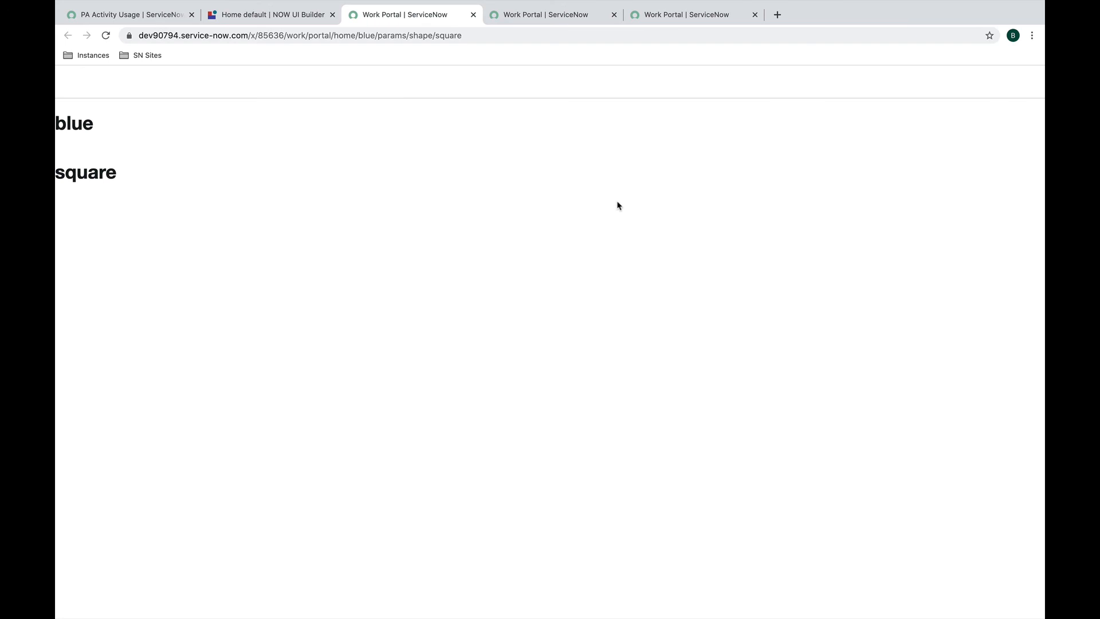